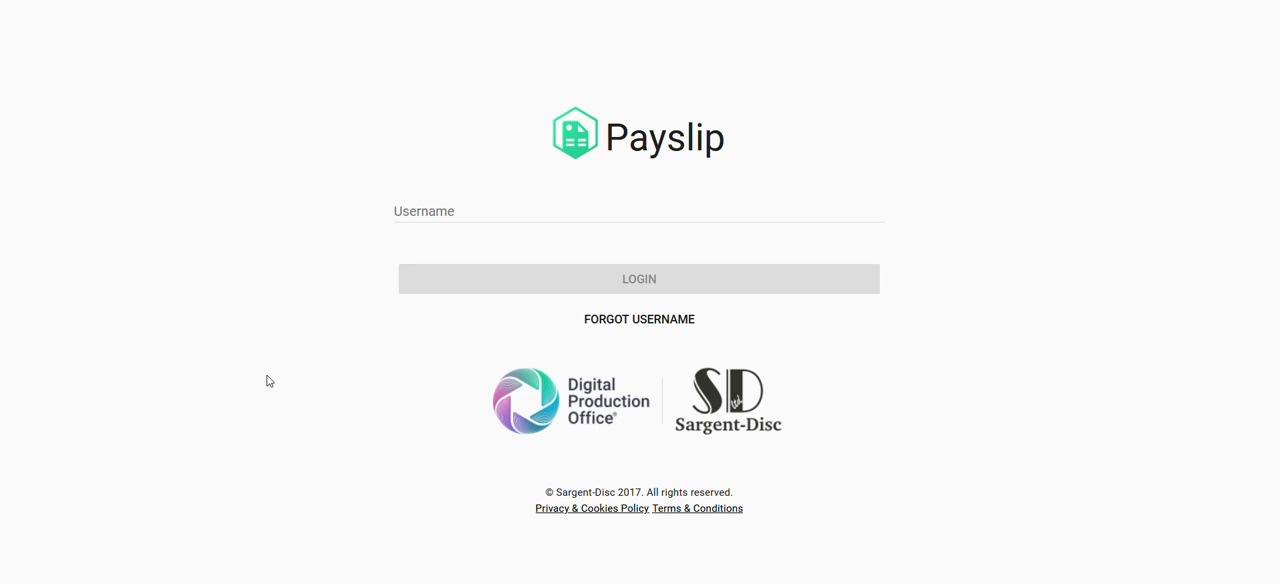
mouse_move(339, 326)
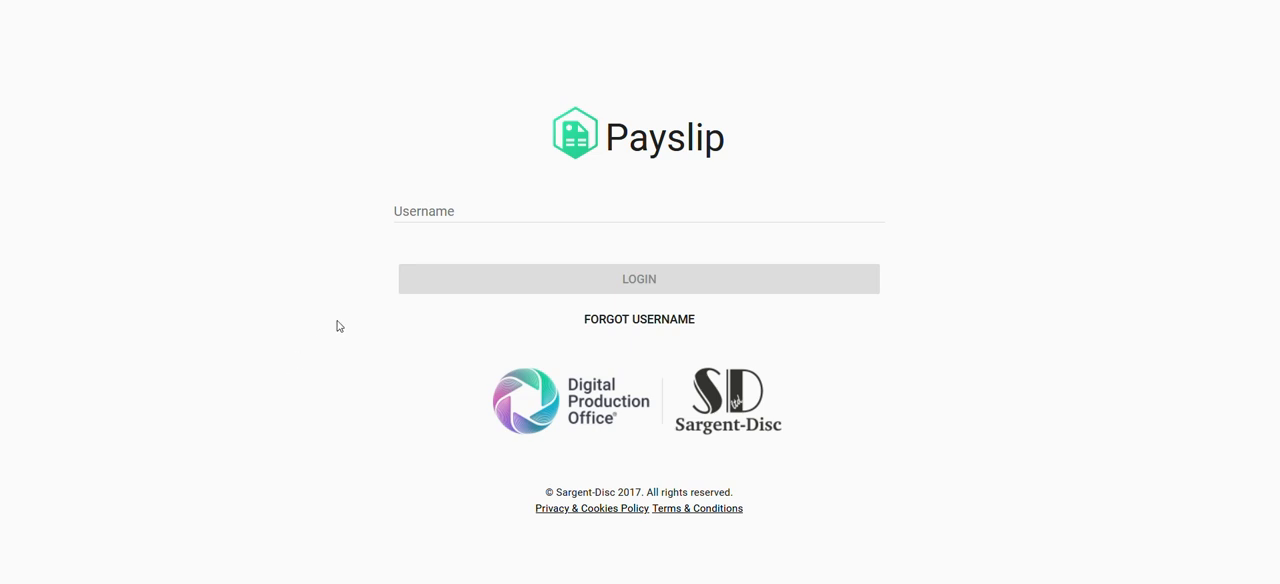
Submit the Payslip login to bring up the Okta migration confirmation
left_click(639, 211)
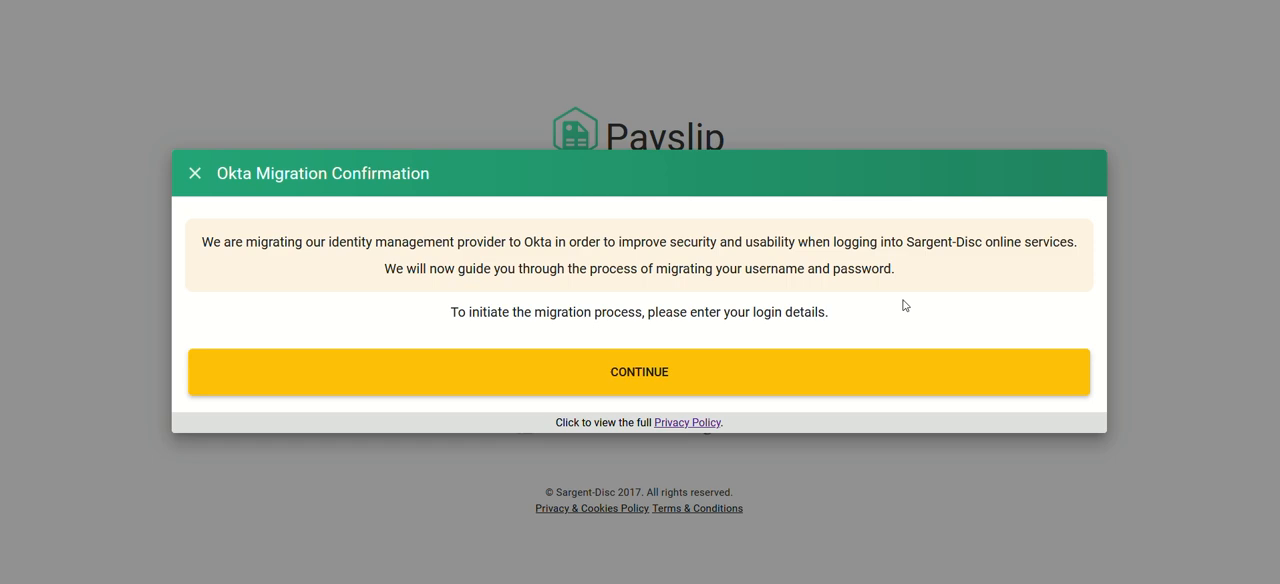
Continue the migration and submit the existing Payslip password to migrate to Okta
left_click(639, 371)
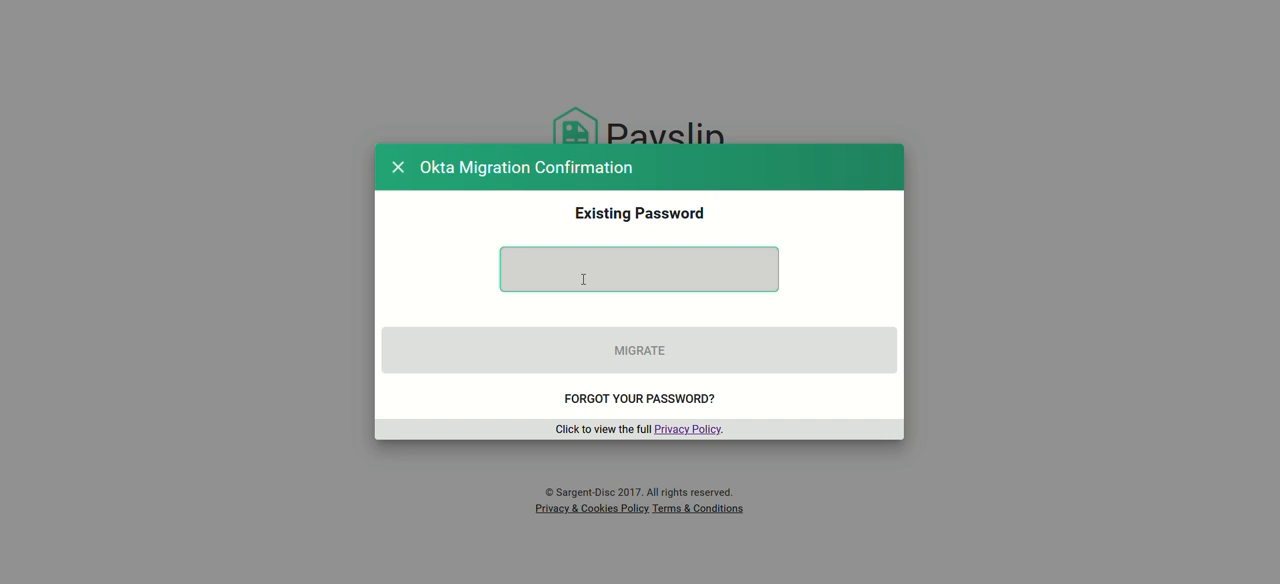
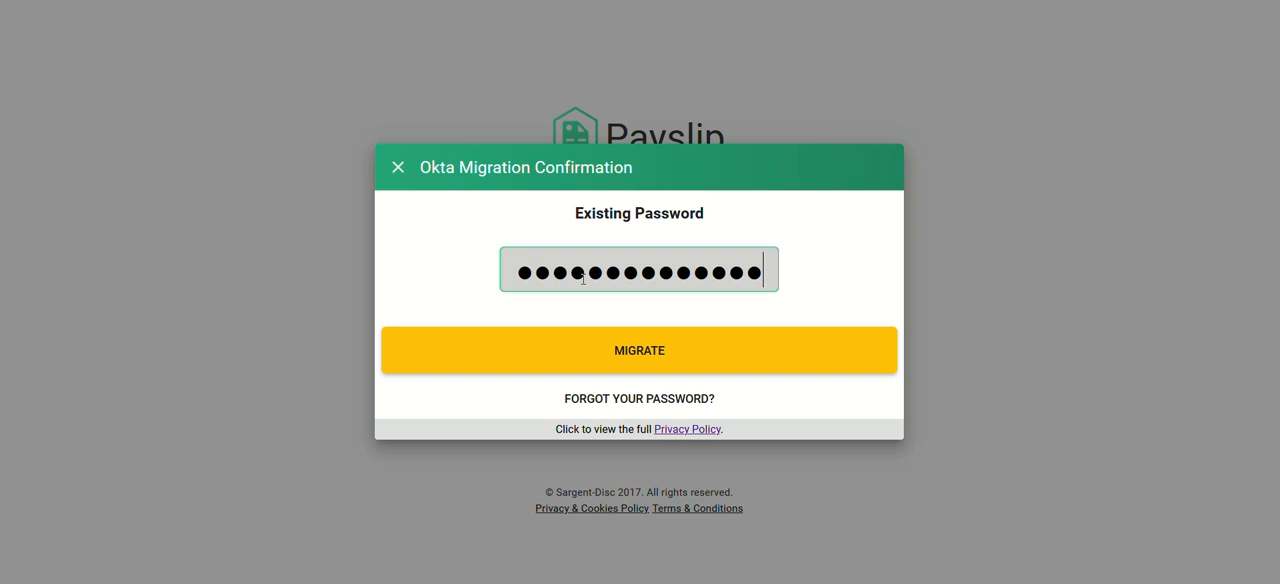
left_click(639, 350)
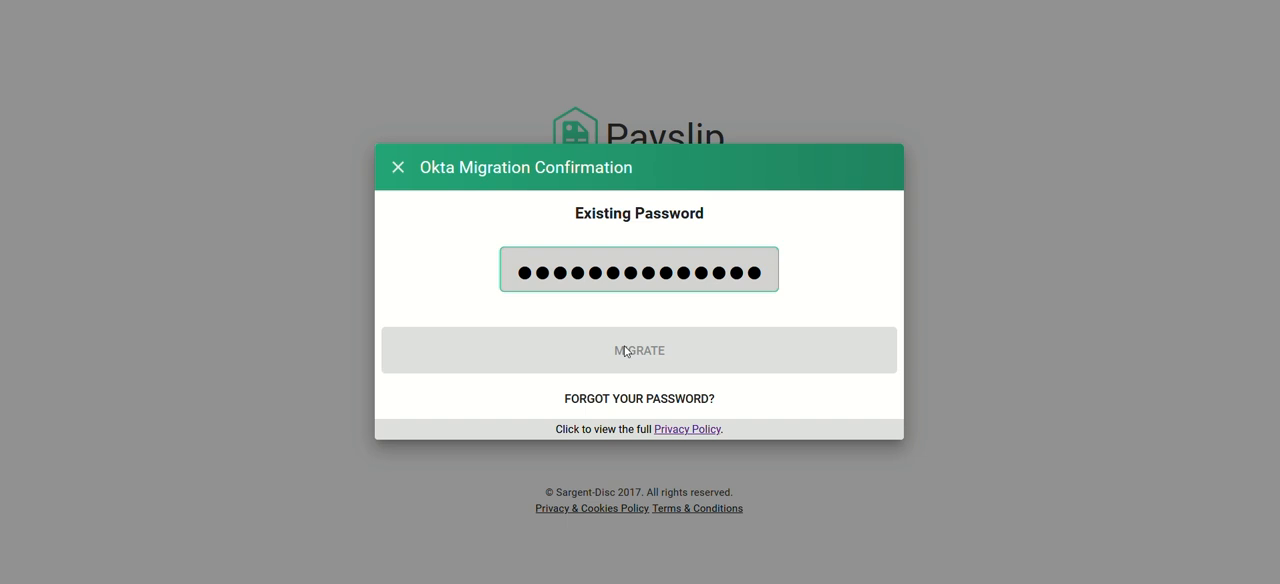
left_click(639, 350)
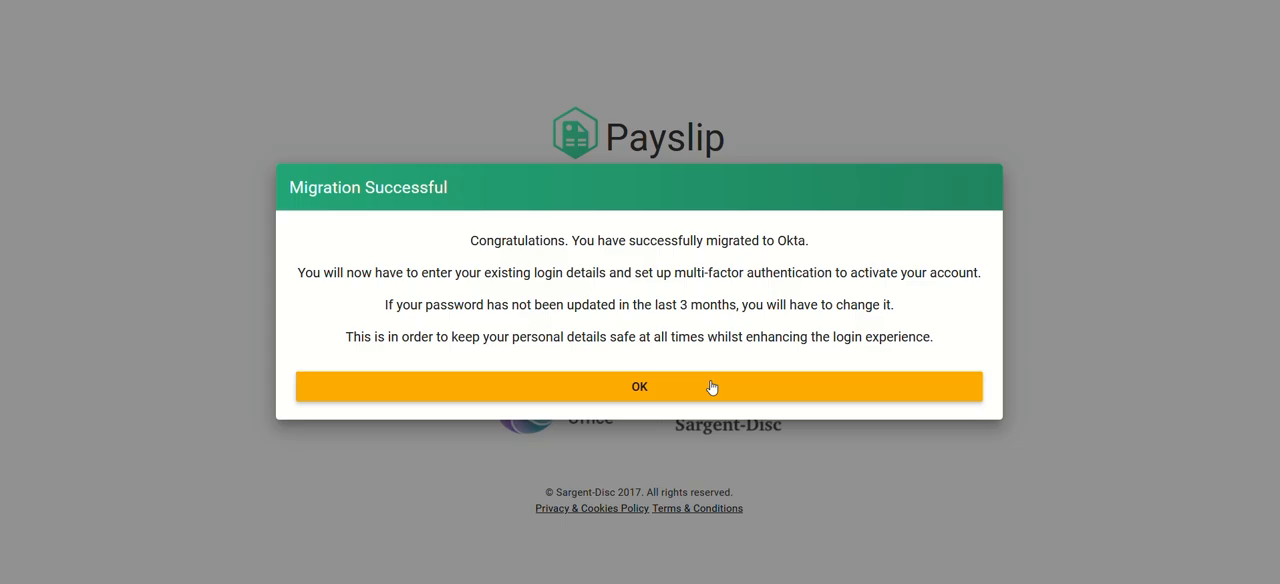
Acknowledge the migration and submit the prefilled username on Okta sign-in
left_click(639, 387)
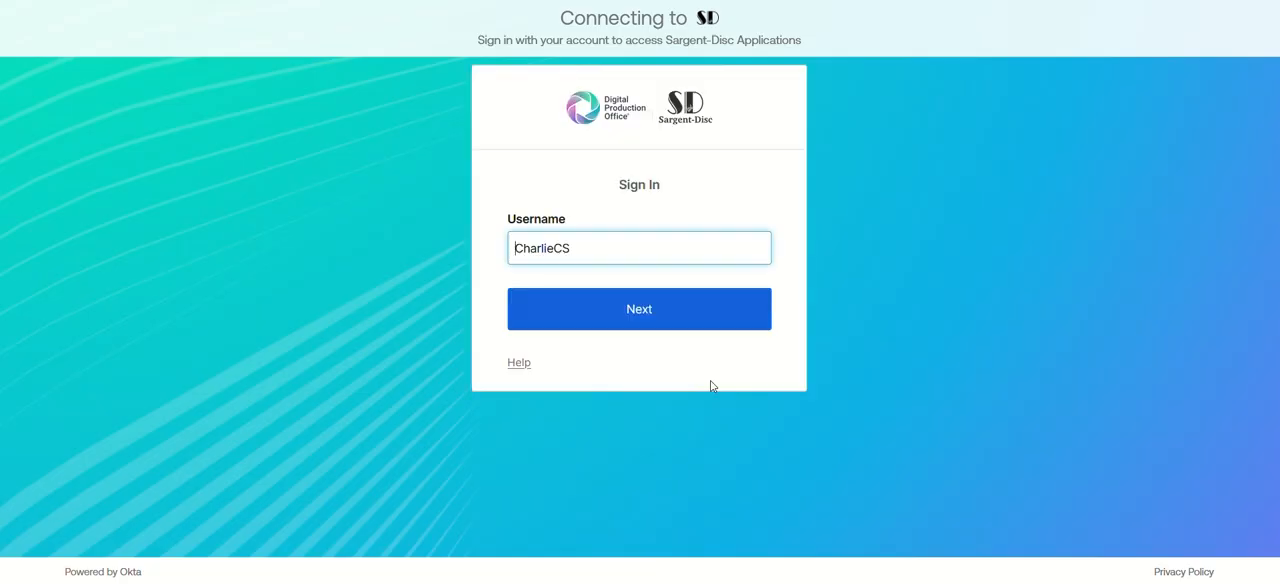
mouse_move(613, 247)
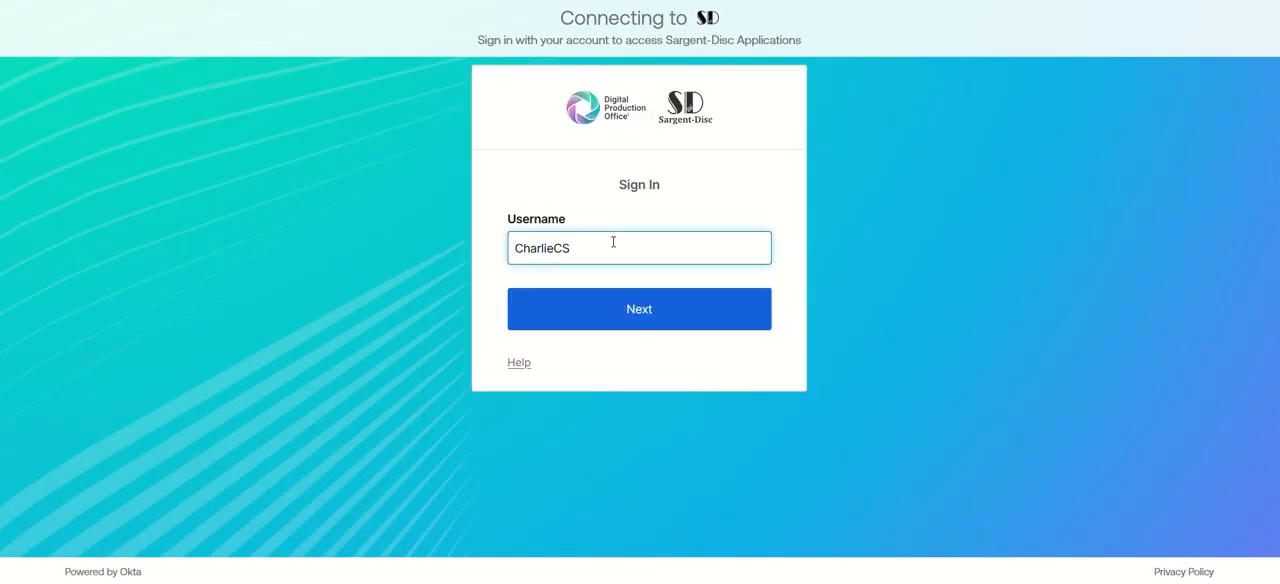
left_click(639, 308)
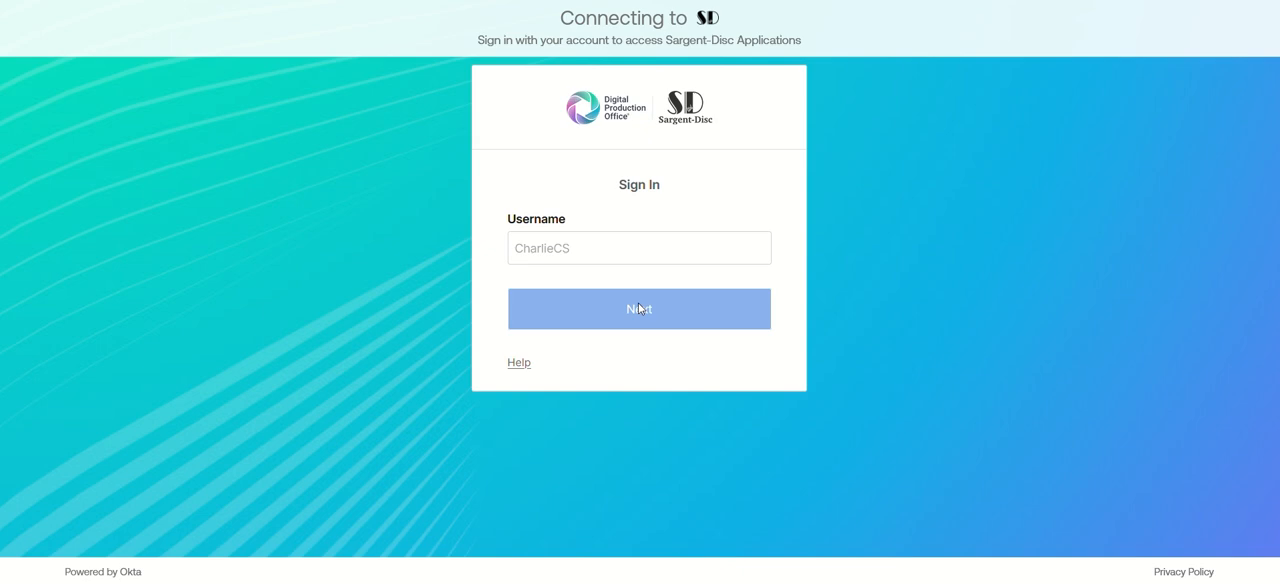
left_click(639, 308)
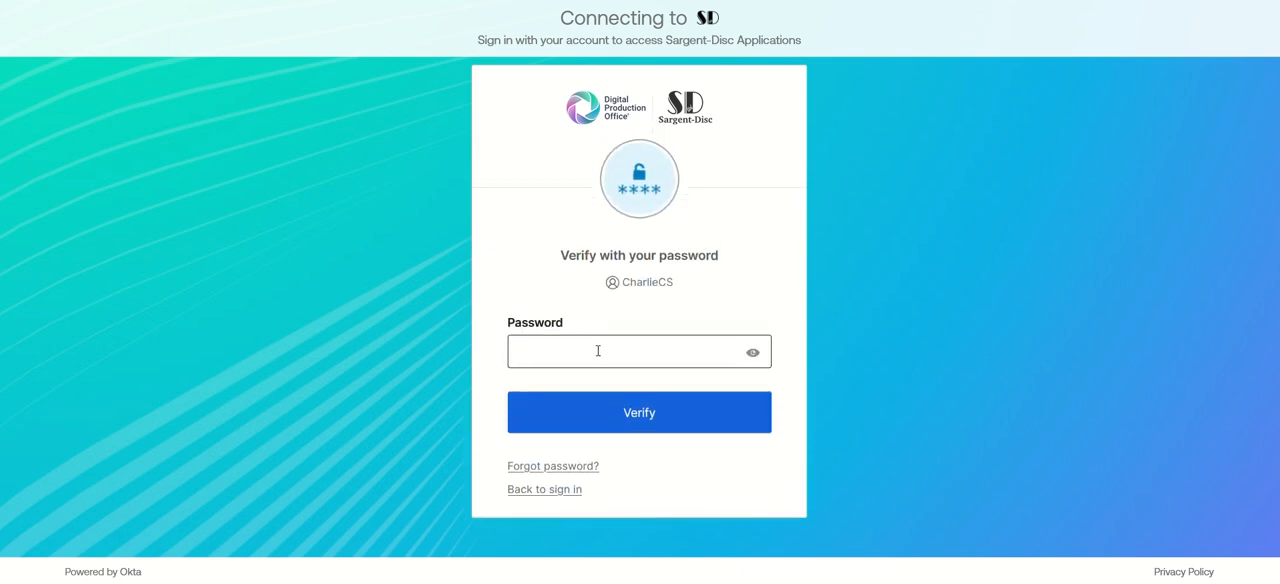
left_click(639, 351)
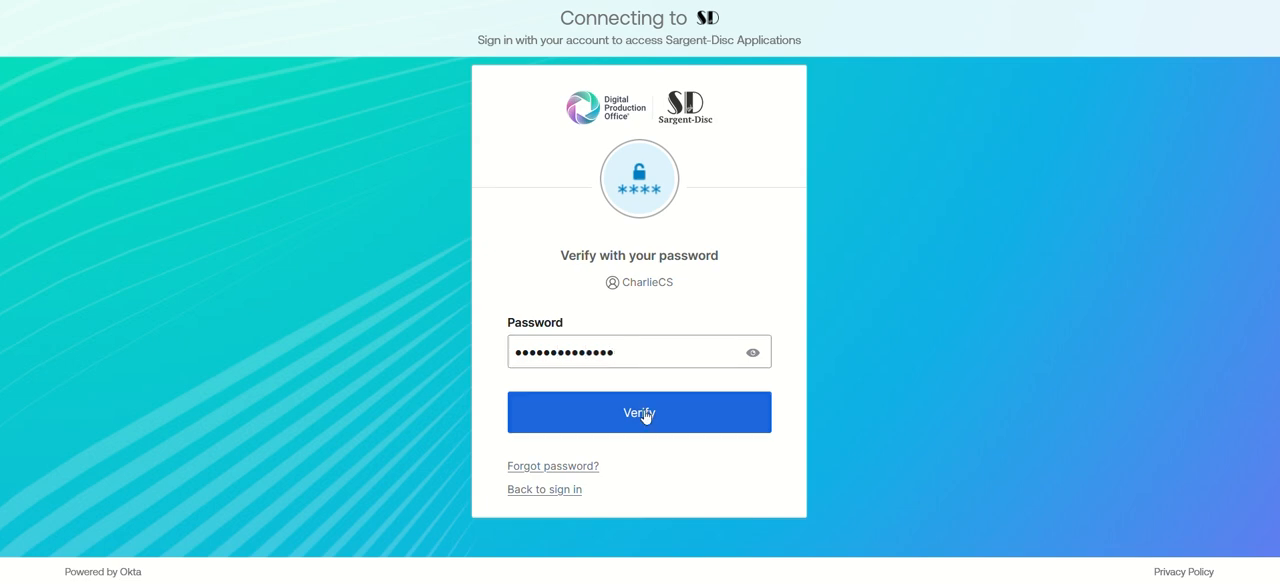
Verify the Okta password and decline the browser's save-password prompt
left_click(639, 412)
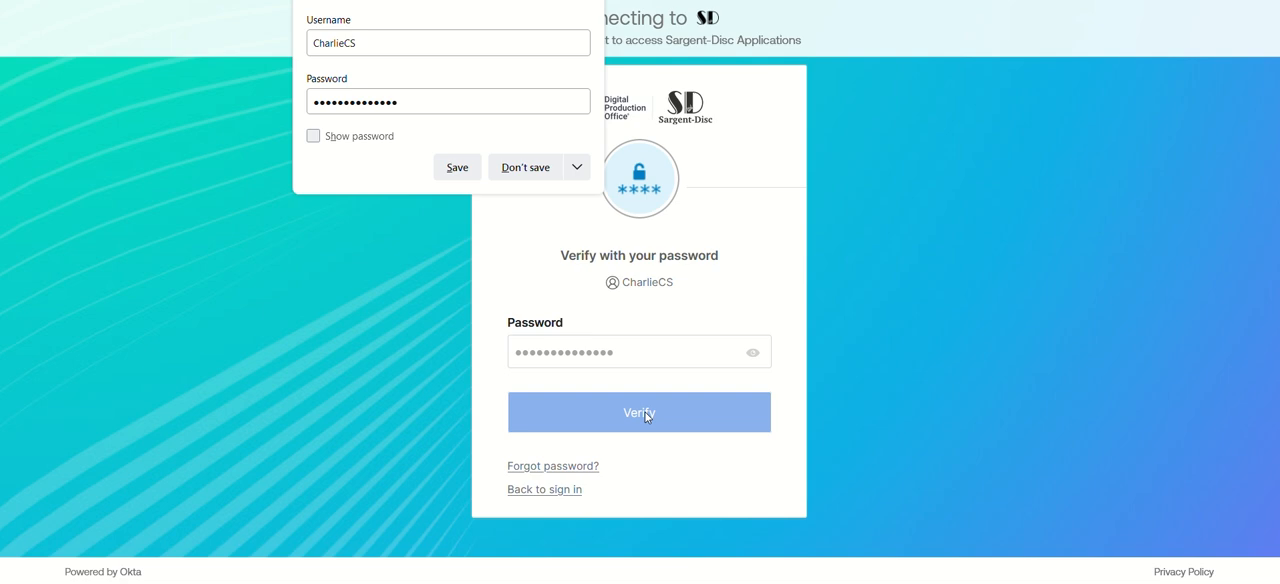
left_click(638, 412)
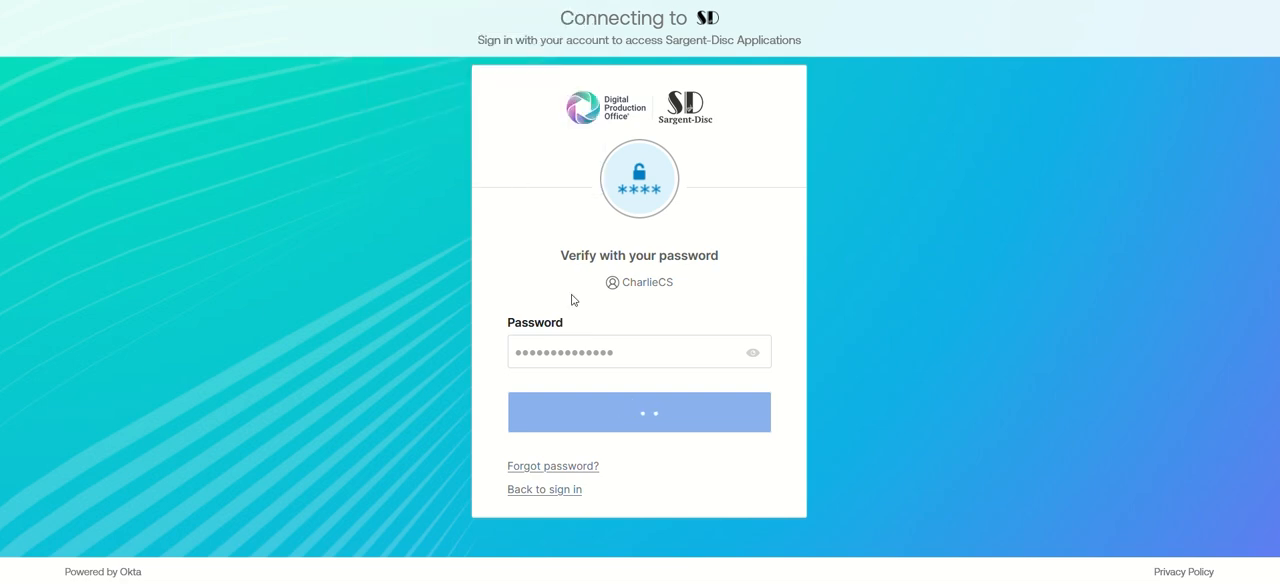
left_click(639, 411)
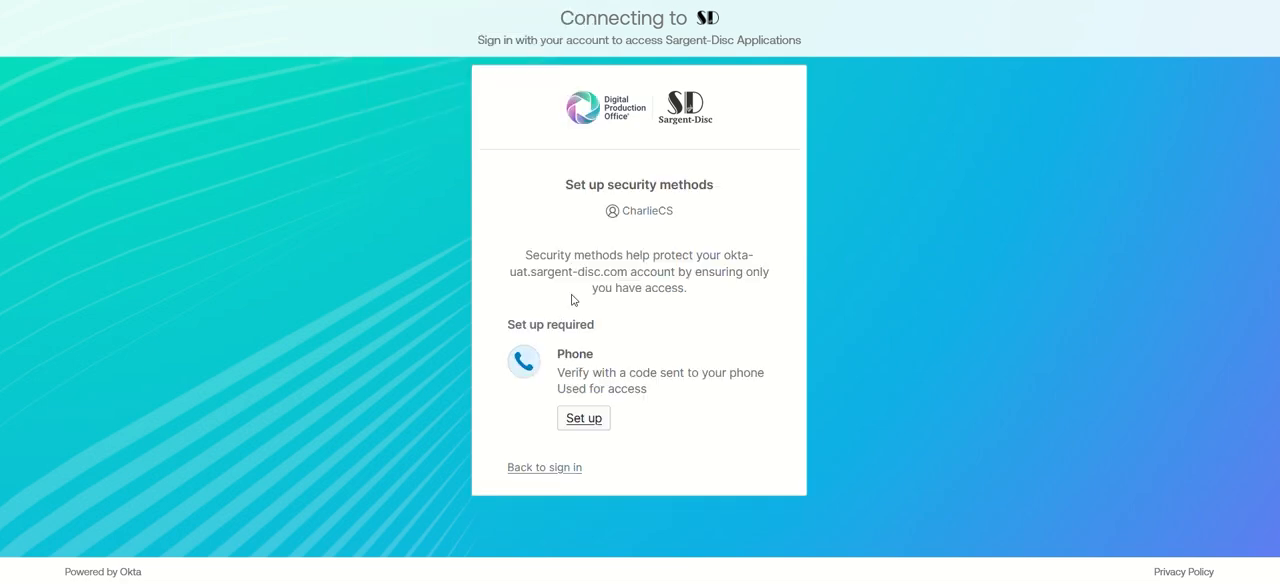
mouse_move(590, 307)
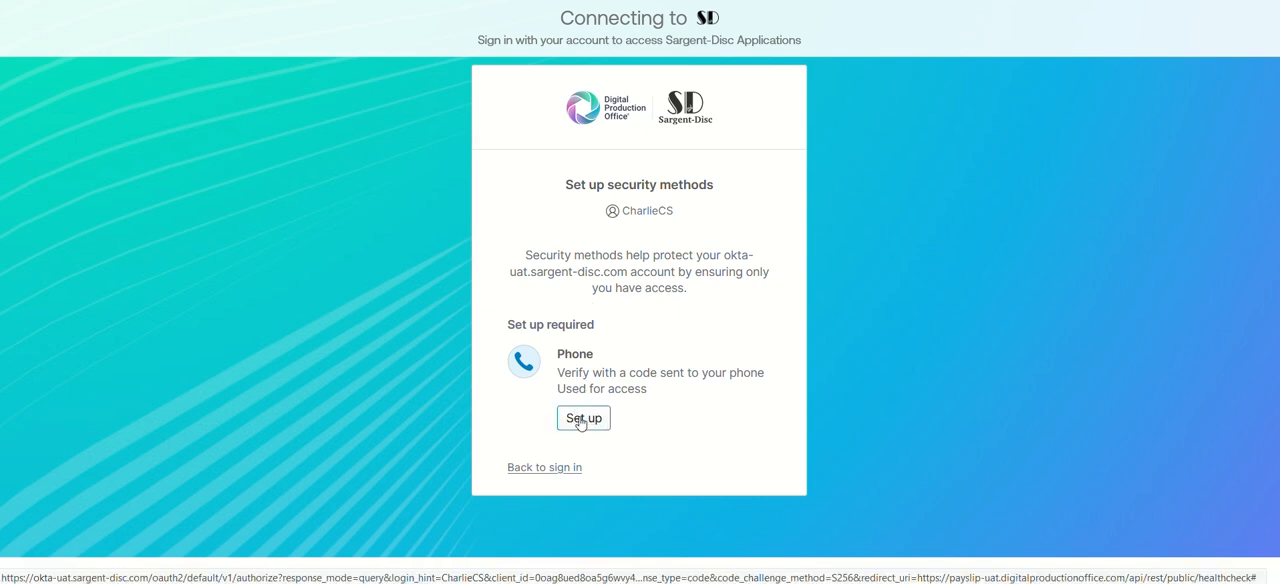
Set up Phone with United Kingdom as the country and request an SMS code
left_click(583, 418)
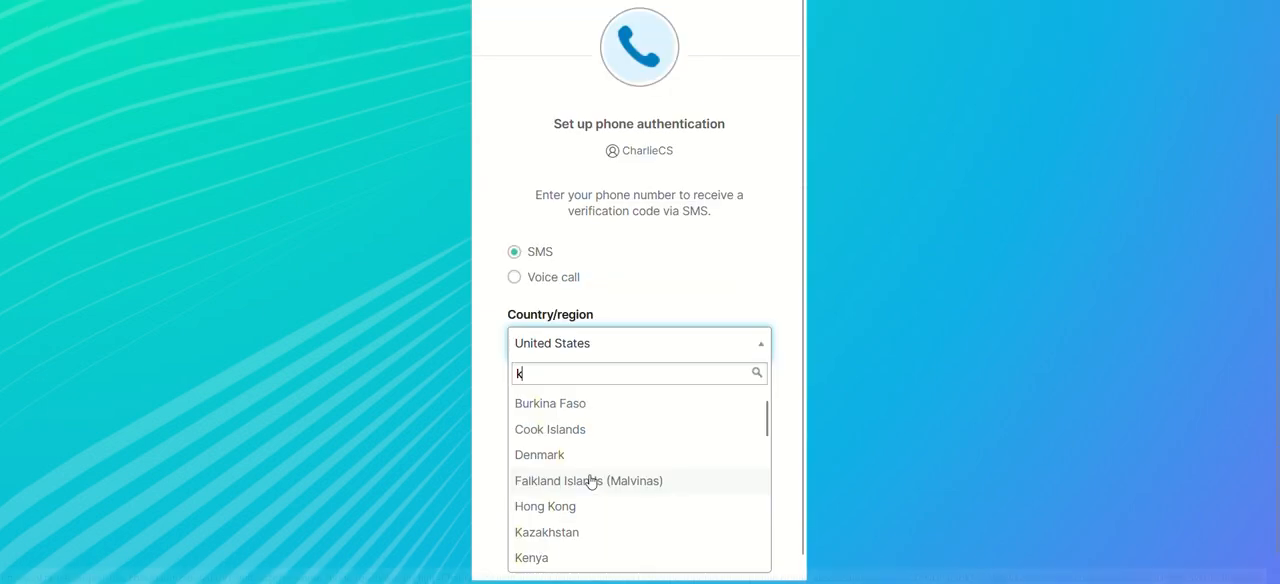
type("ingdo")
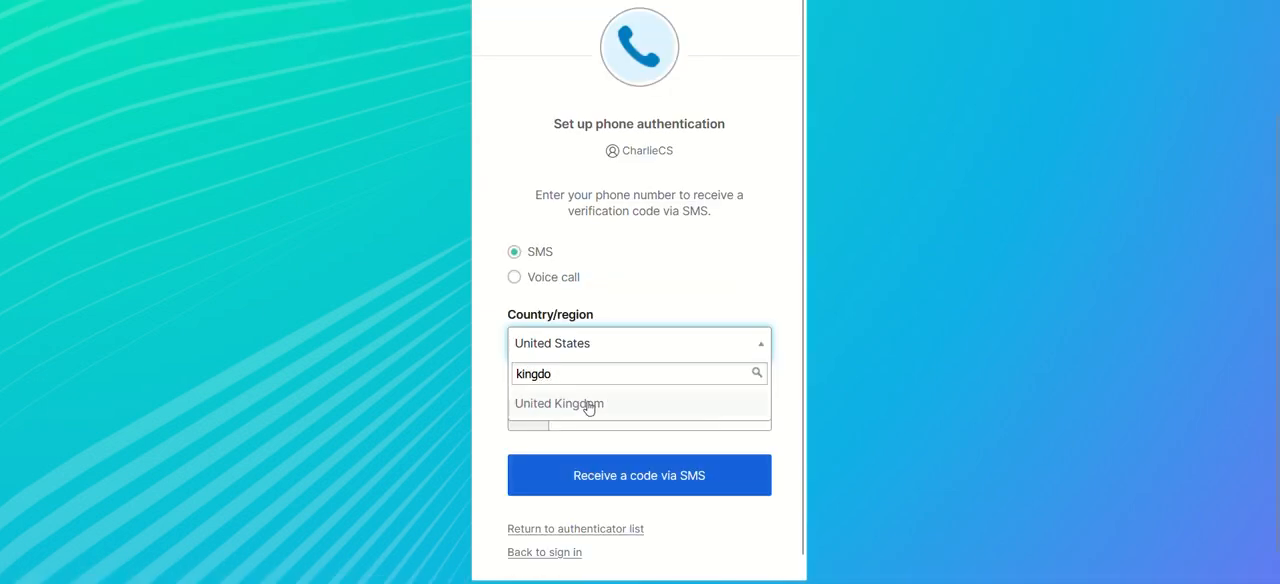
left_click(558, 403)
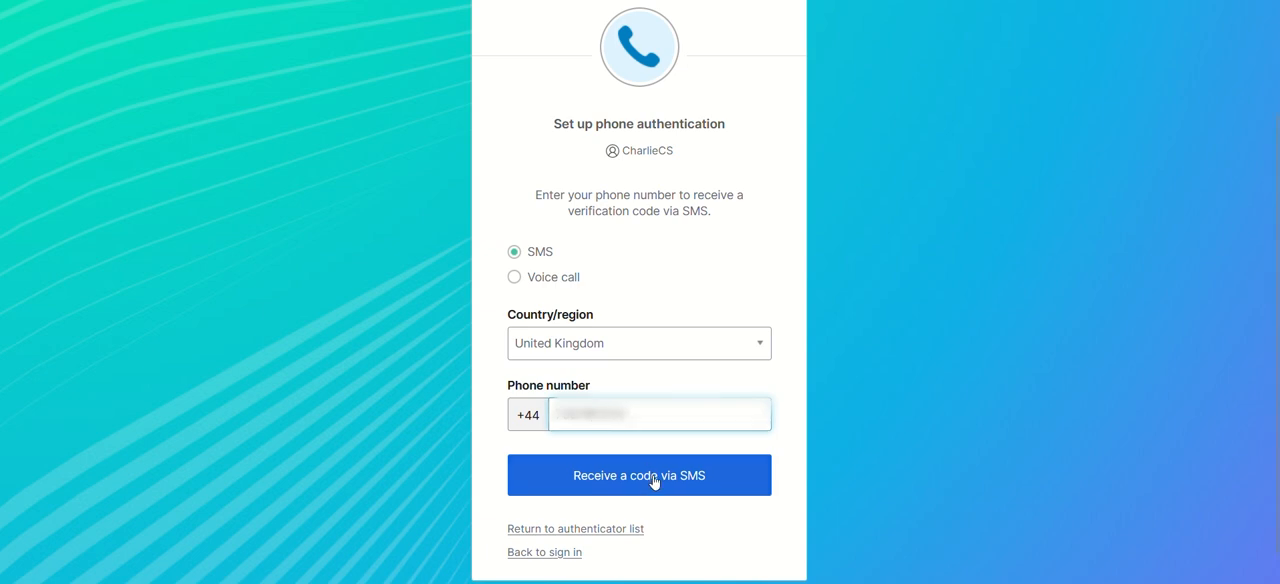
left_click(639, 475)
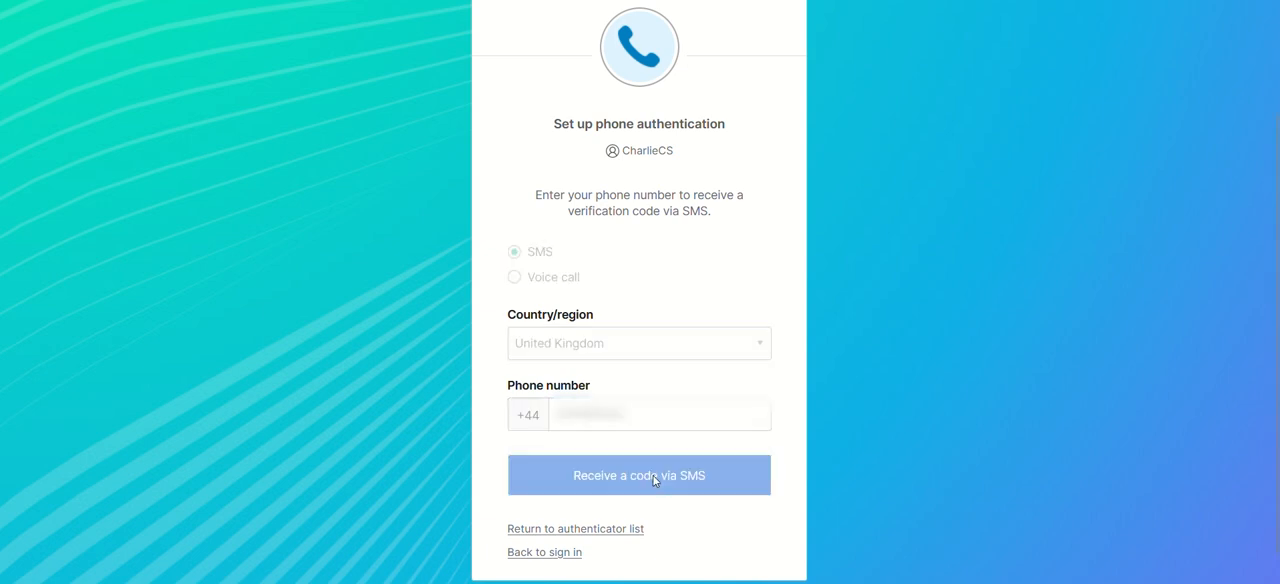
left_click(639, 475)
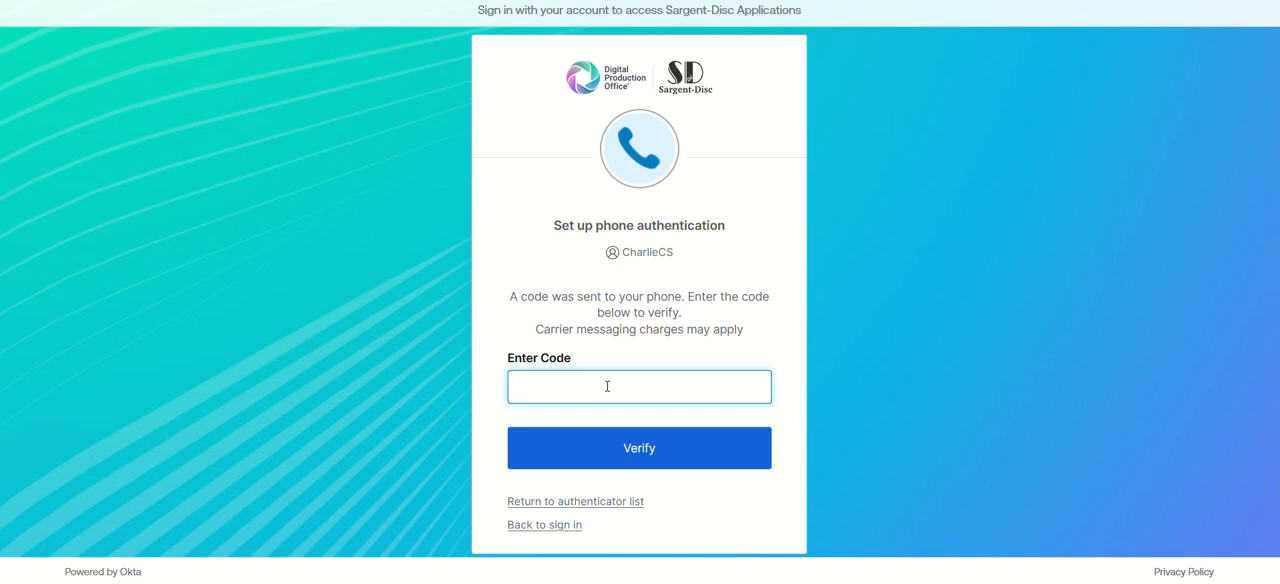
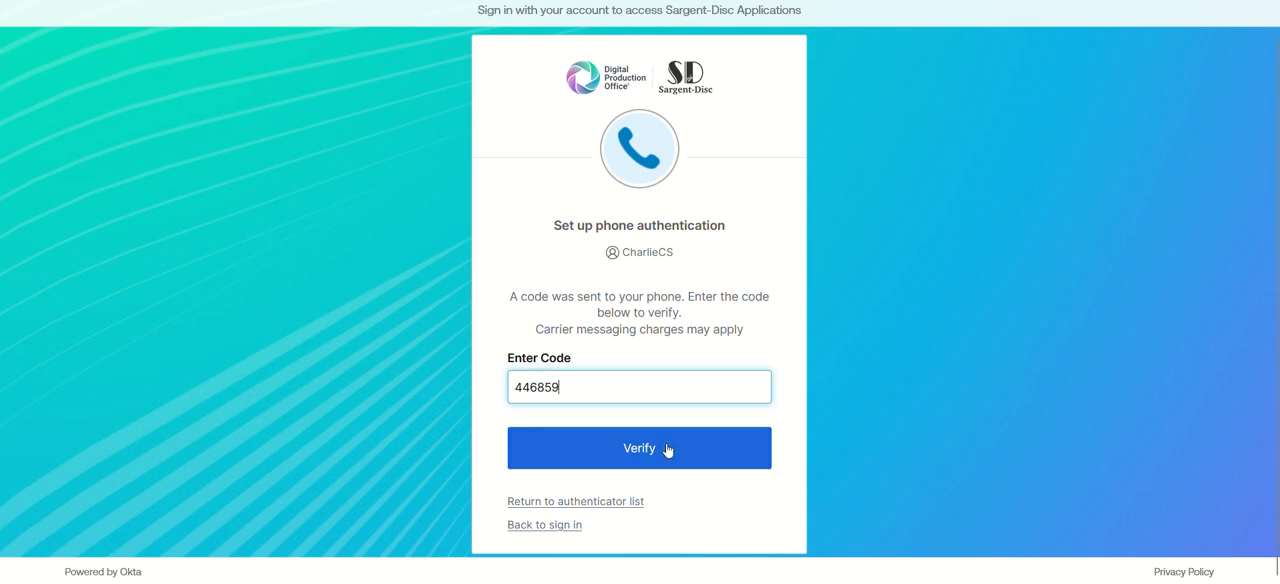
left_click(638, 447)
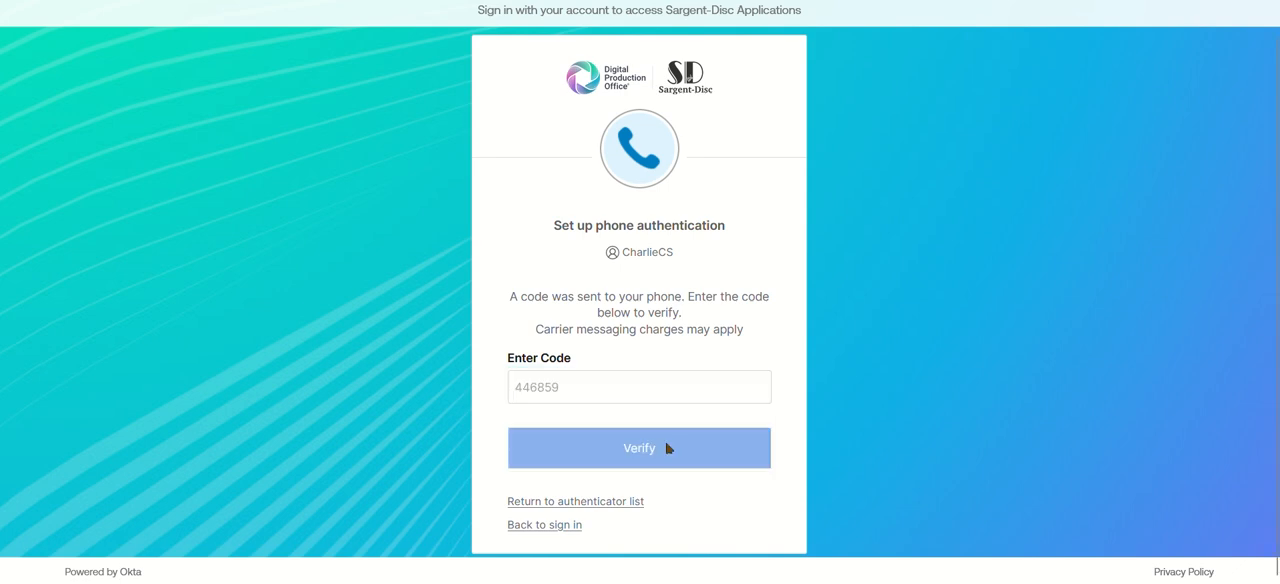
left_click(639, 447)
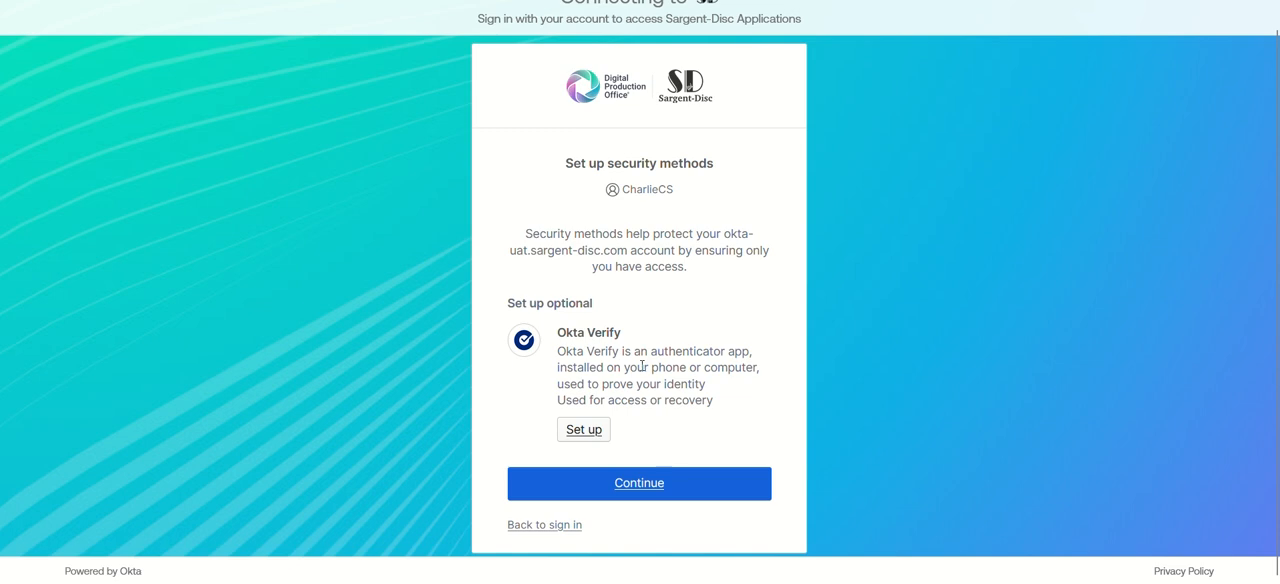
mouse_move(638, 362)
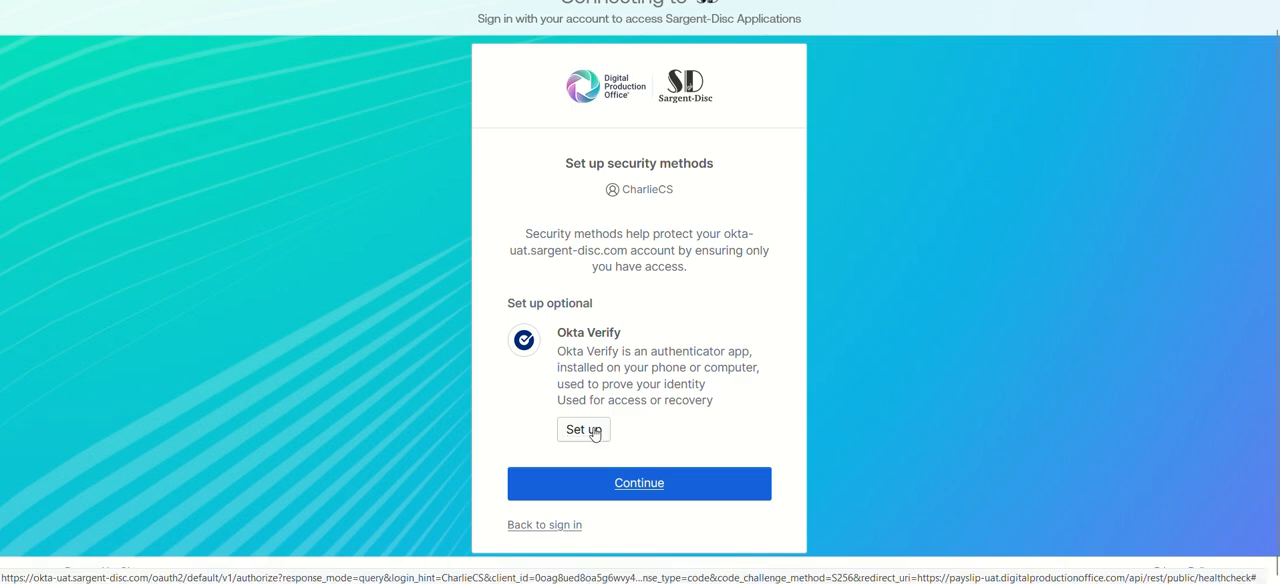
Start Okta Verify setup and scroll down to the QR code
left_click(583, 429)
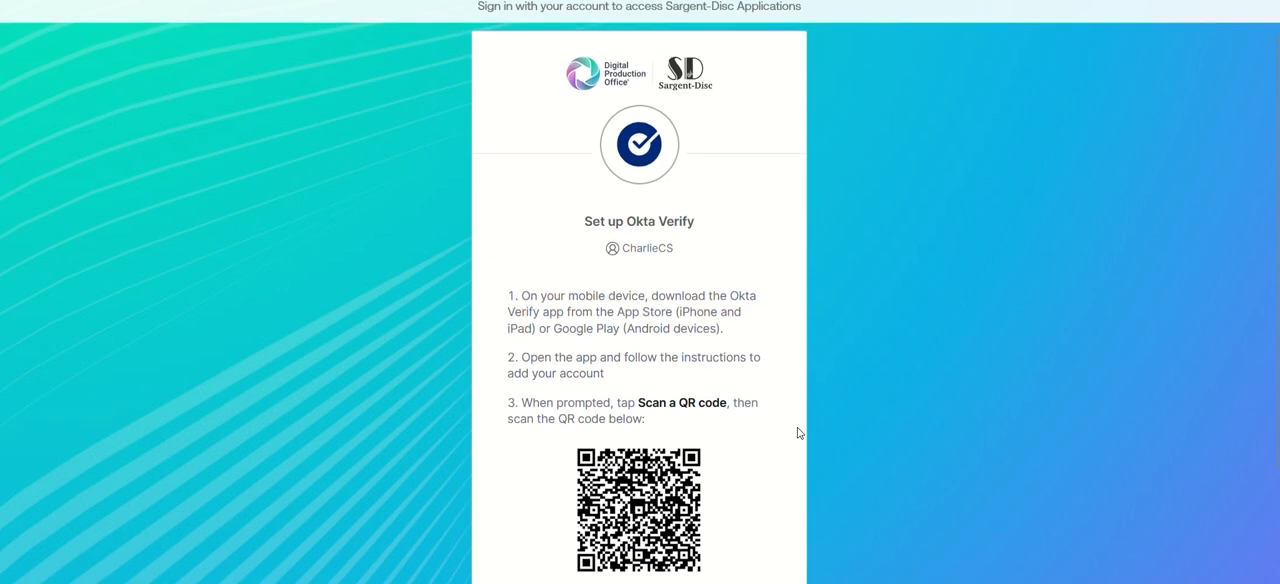
scroll("down", 3)
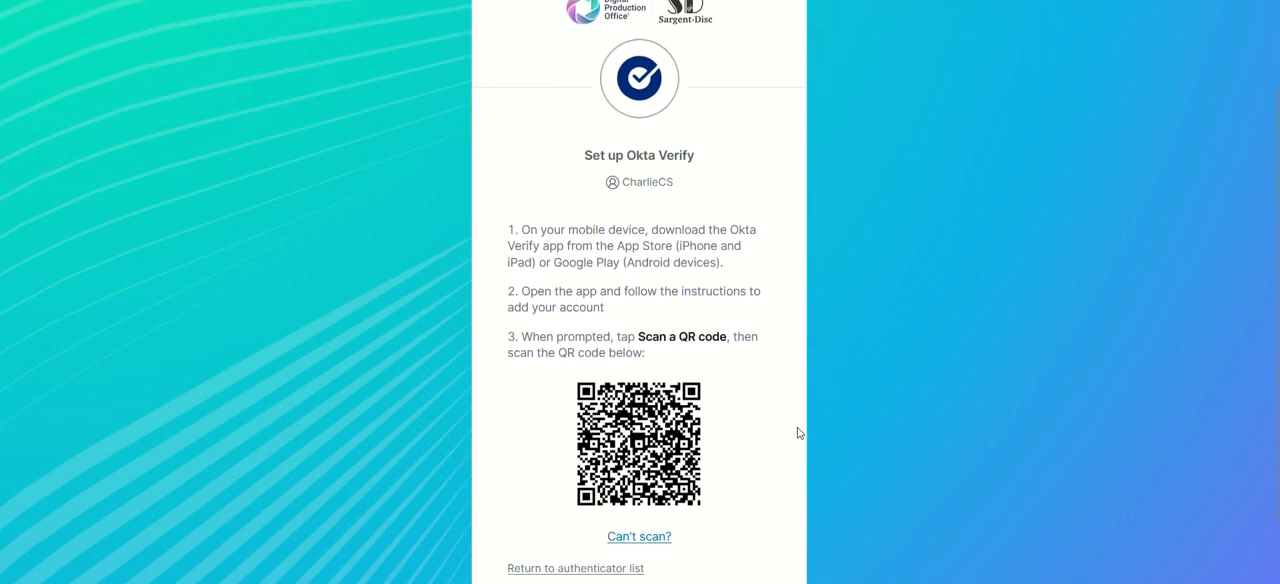